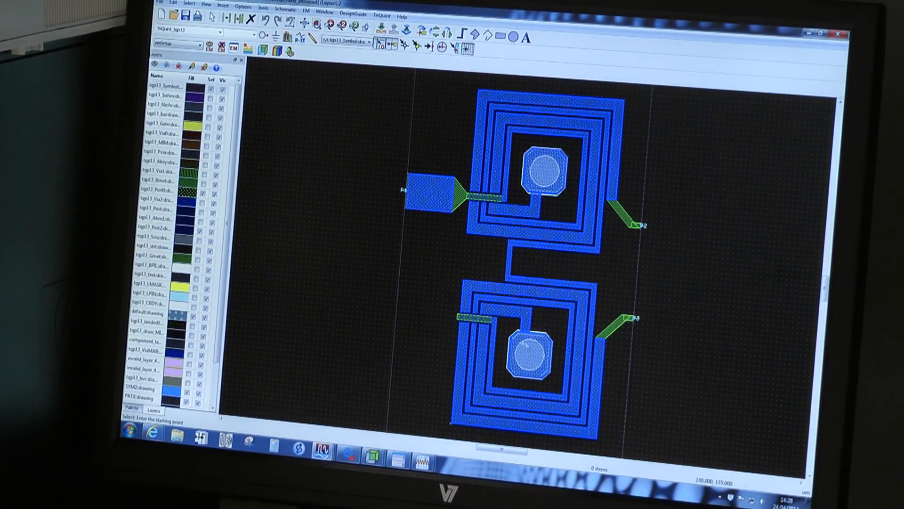
mouse_move(499, 242)
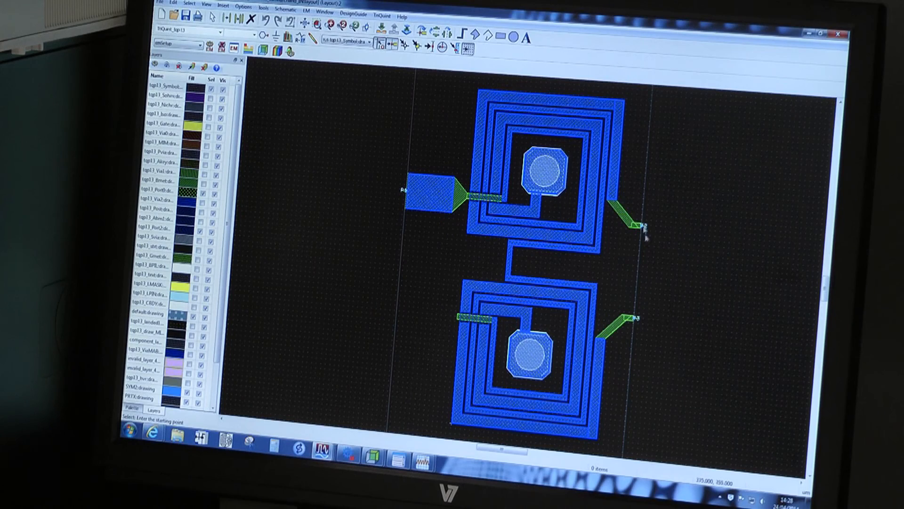
mouse_move(643, 337)
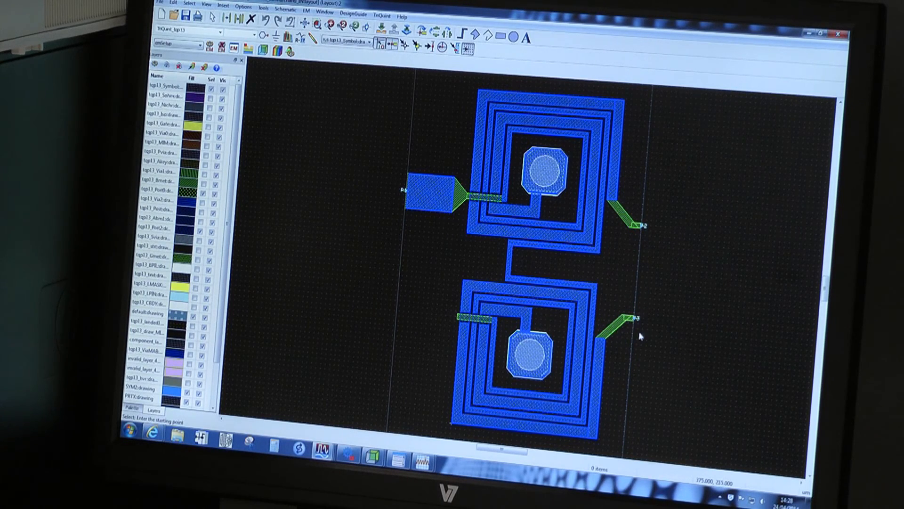
mouse_move(640, 338)
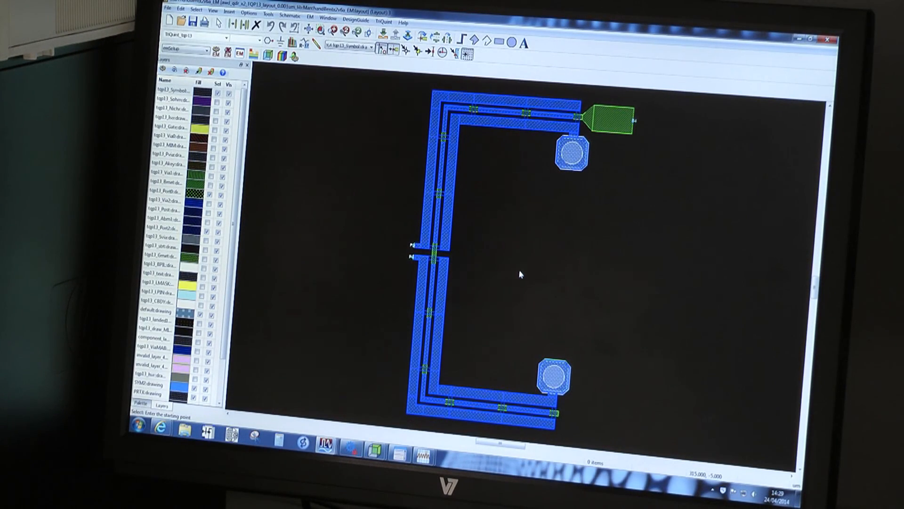
mouse_move(501, 208)
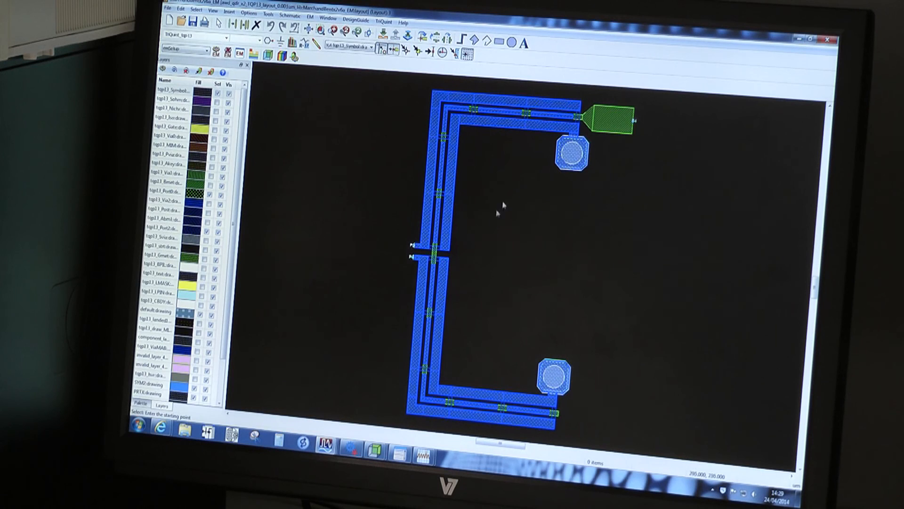
mouse_move(504, 265)
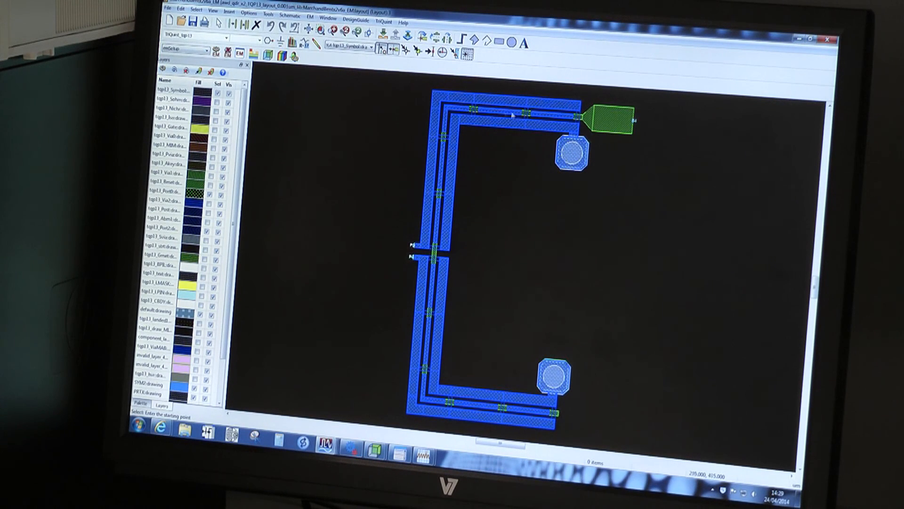
mouse_move(591, 150)
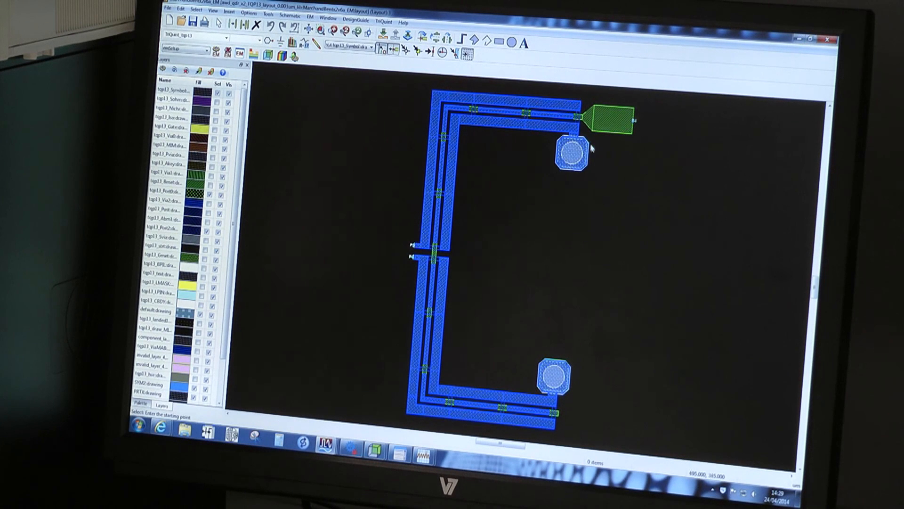
mouse_move(554, 169)
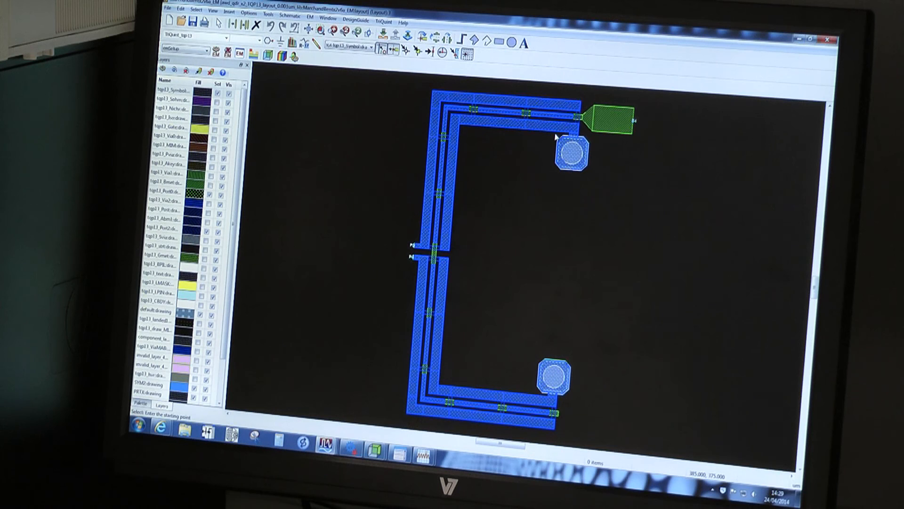
mouse_move(568, 101)
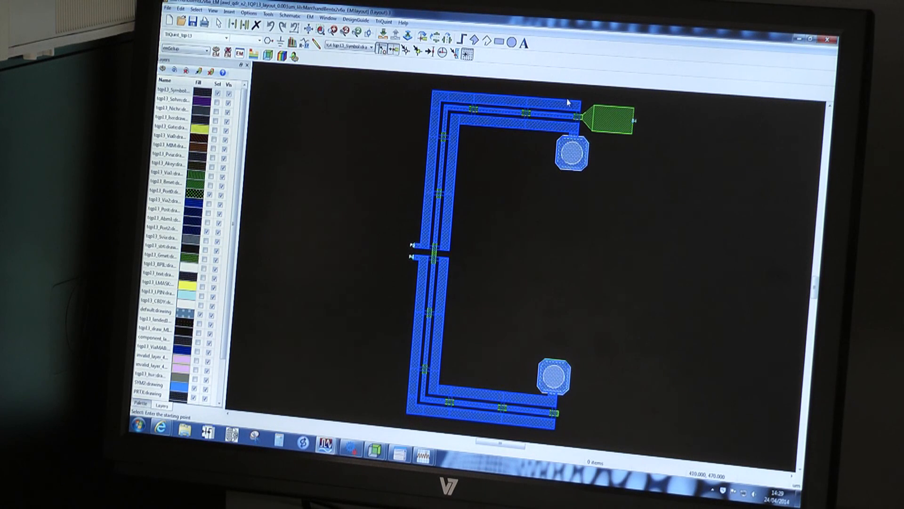
mouse_move(554, 124)
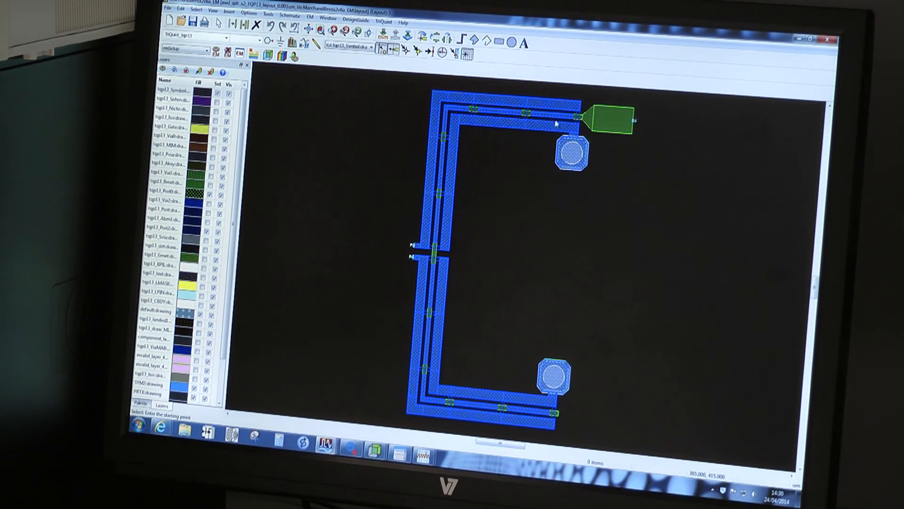
mouse_move(547, 184)
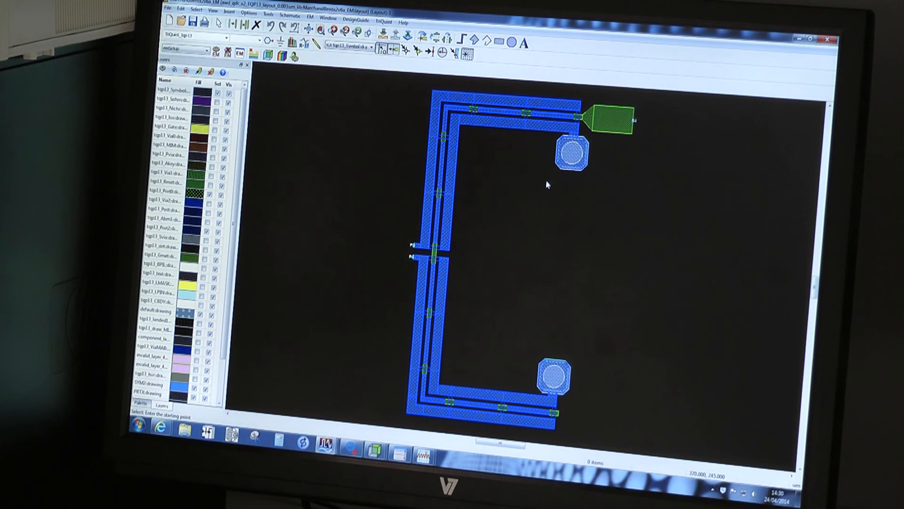
mouse_move(562, 119)
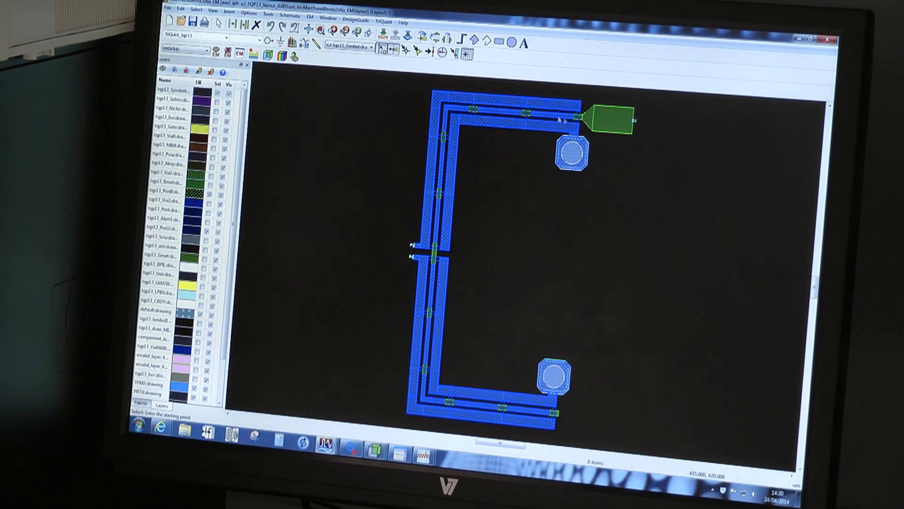